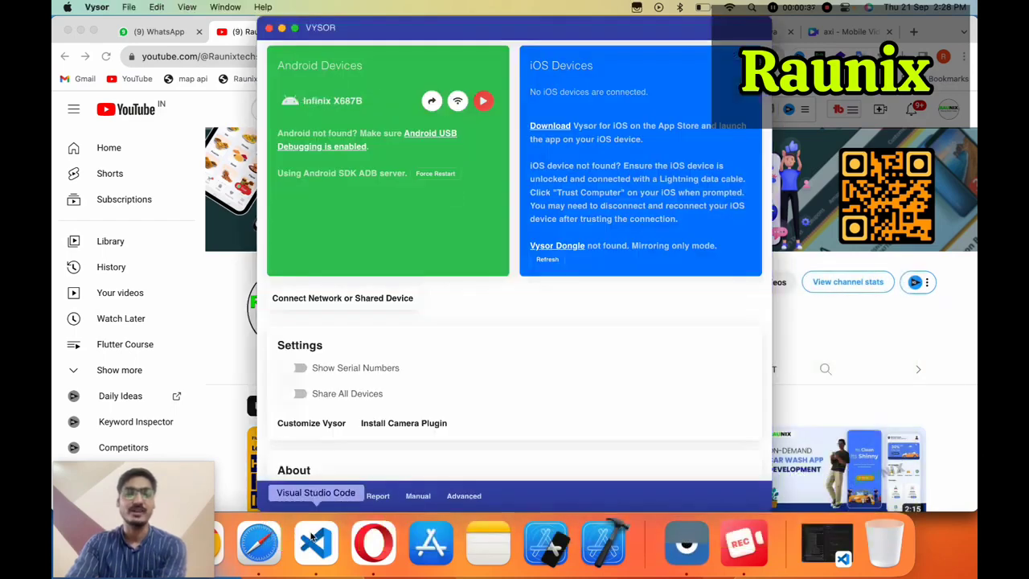
Step: Bring Visual Studio Code forward behind the Vysor window listing the Infinix X687B
{"action": "left_click", "coordinate": [316, 543]}
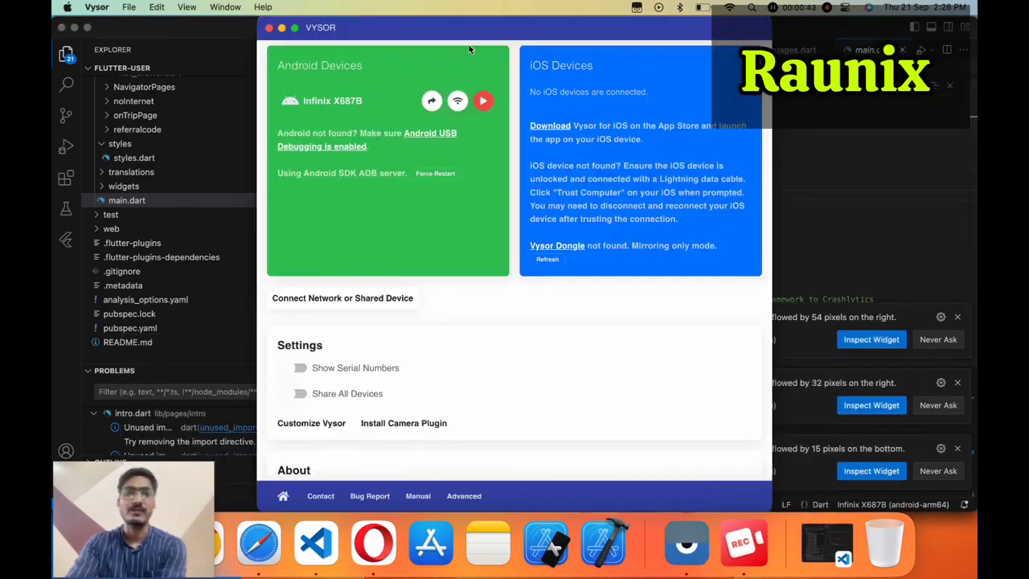
{"action": "left_click", "coordinate": [483, 101]}
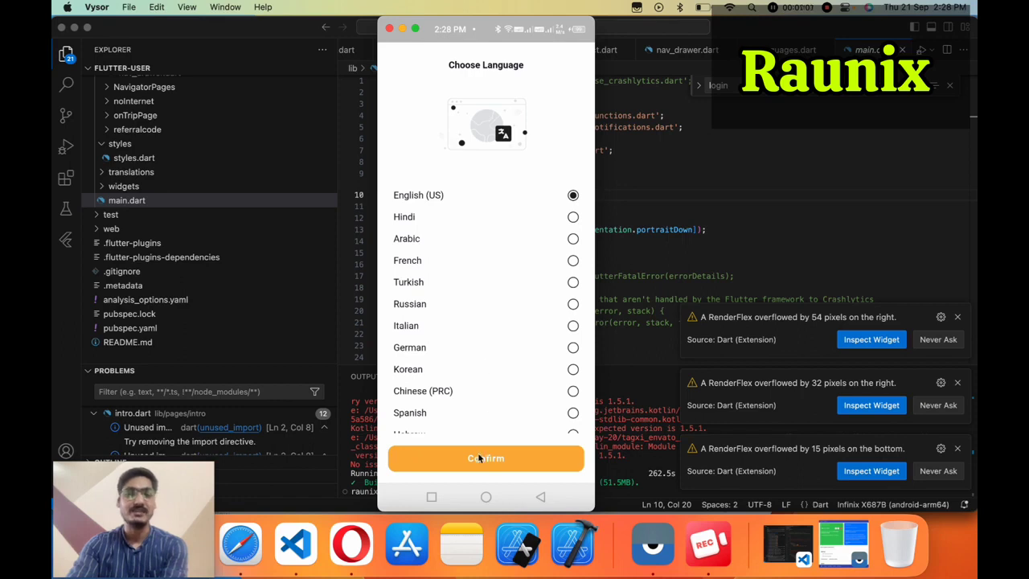
{"action": "mouse_move", "coordinate": [483, 269]}
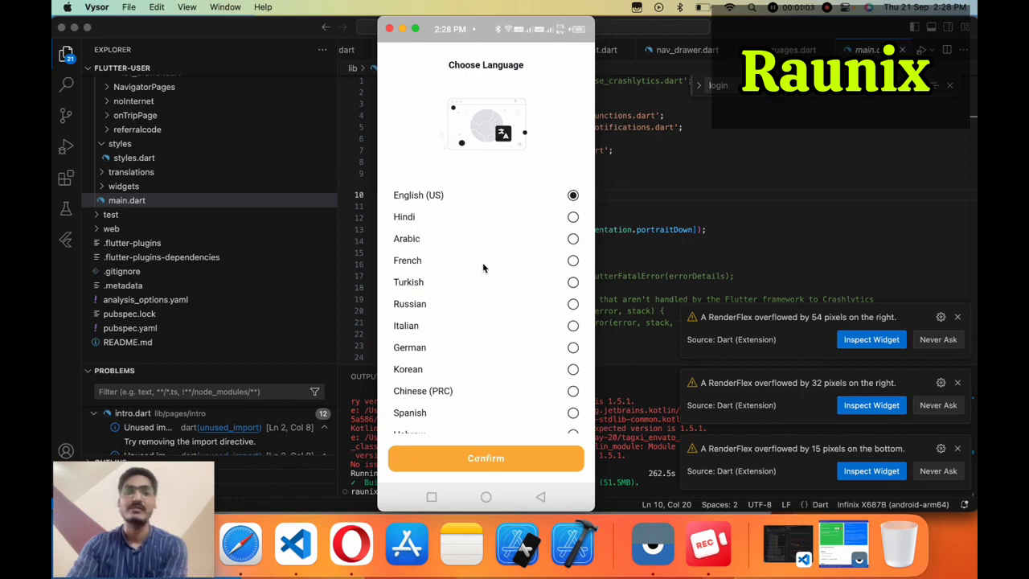
{"action": "mouse_move", "coordinate": [470, 322]}
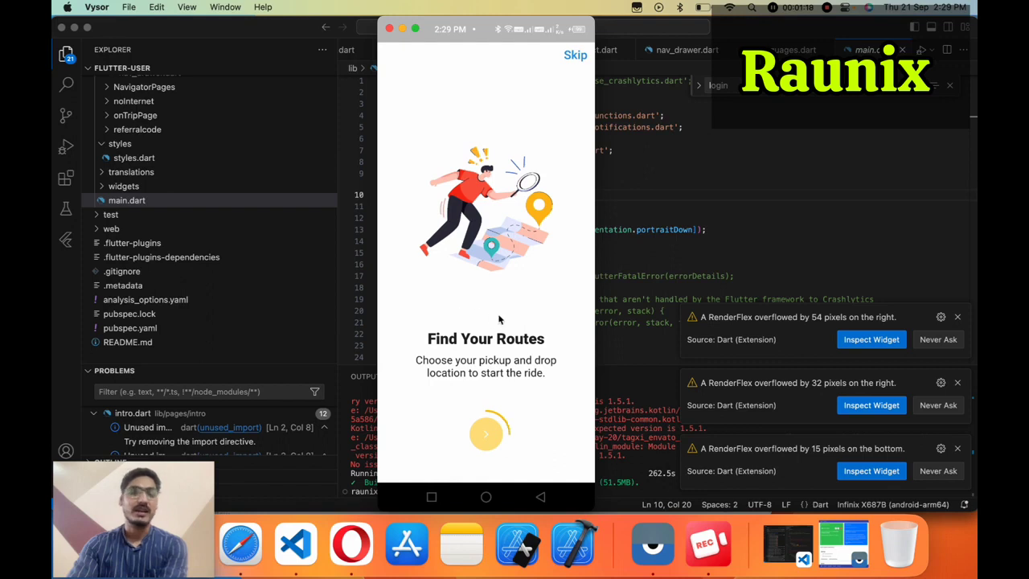
{"action": "mouse_move", "coordinate": [524, 287]}
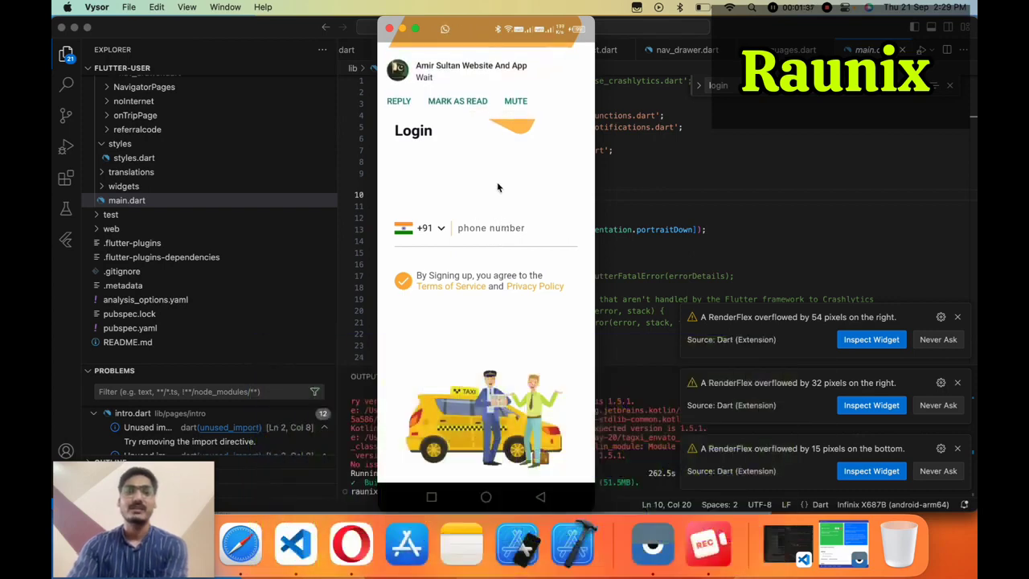
Step: Log in to the taxi app with the phone number starting 9664
{"action": "left_click", "coordinate": [491, 227]}
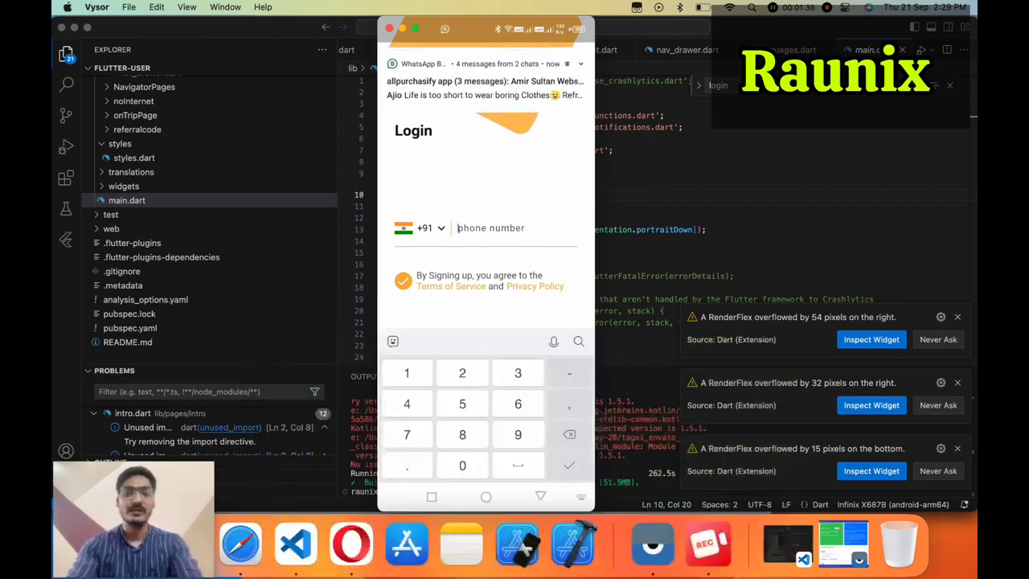
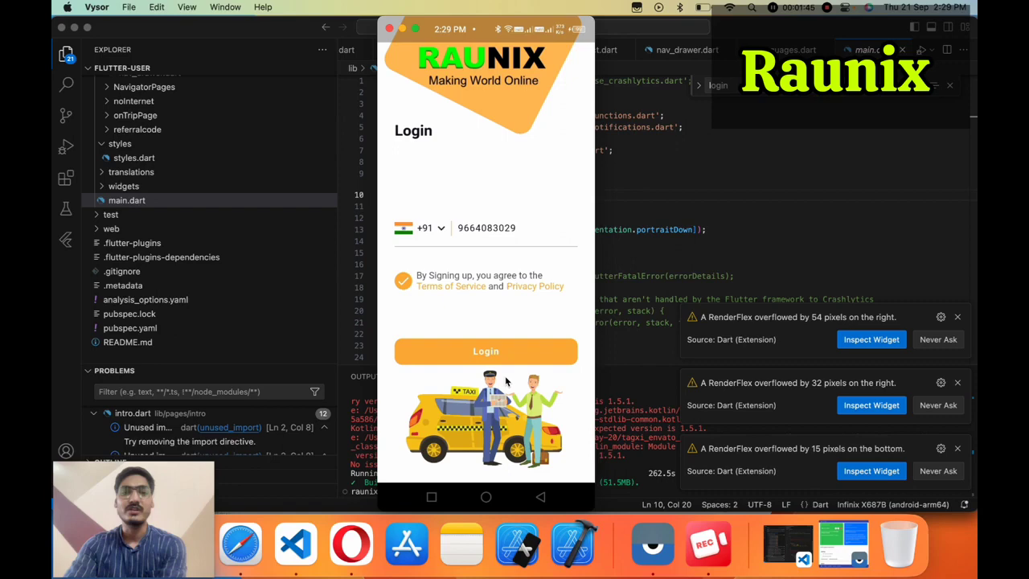
{"action": "left_click", "coordinate": [486, 350]}
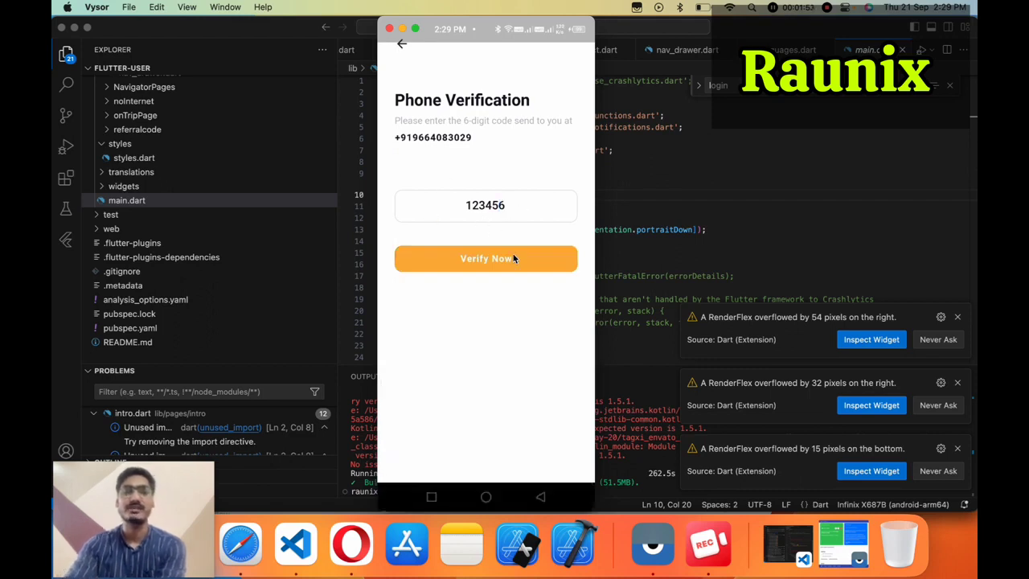
{"action": "left_click", "coordinate": [486, 258]}
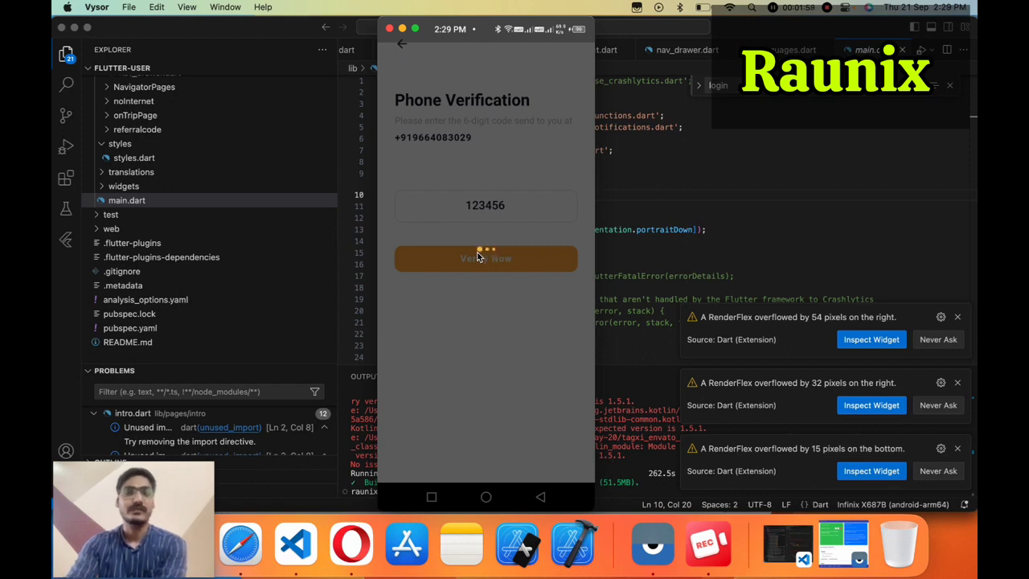
{"action": "left_click", "coordinate": [485, 258]}
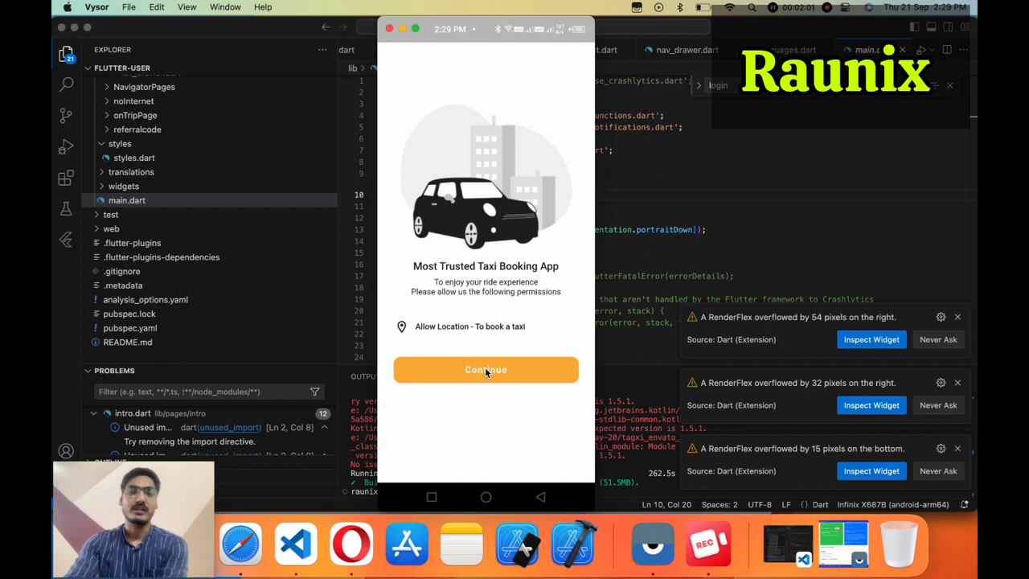
{"action": "left_click", "coordinate": [485, 369]}
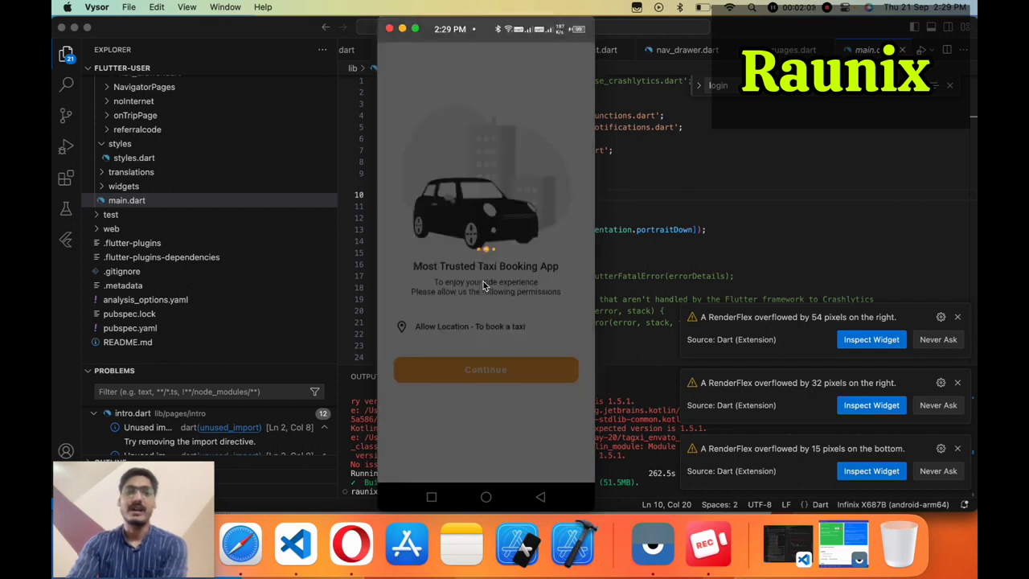
Step: Allow location access so the taxi app reaches its home map
{"action": "left_click", "coordinate": [485, 369]}
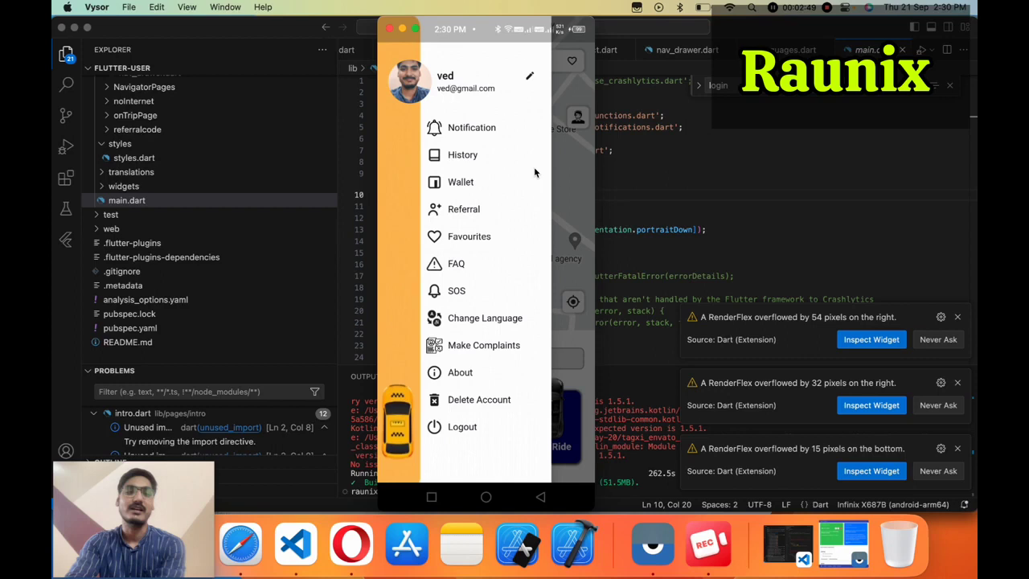
{"action": "mouse_move", "coordinate": [554, 174]}
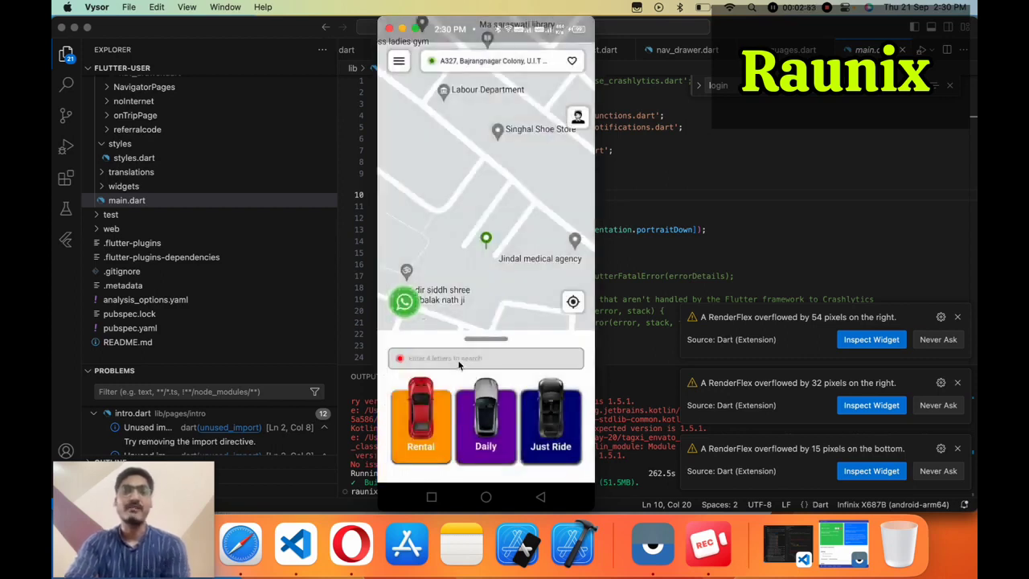
Step: Set the drop-off to Agra and request a Mini ride paid in cash
{"action": "left_click", "coordinate": [486, 357]}
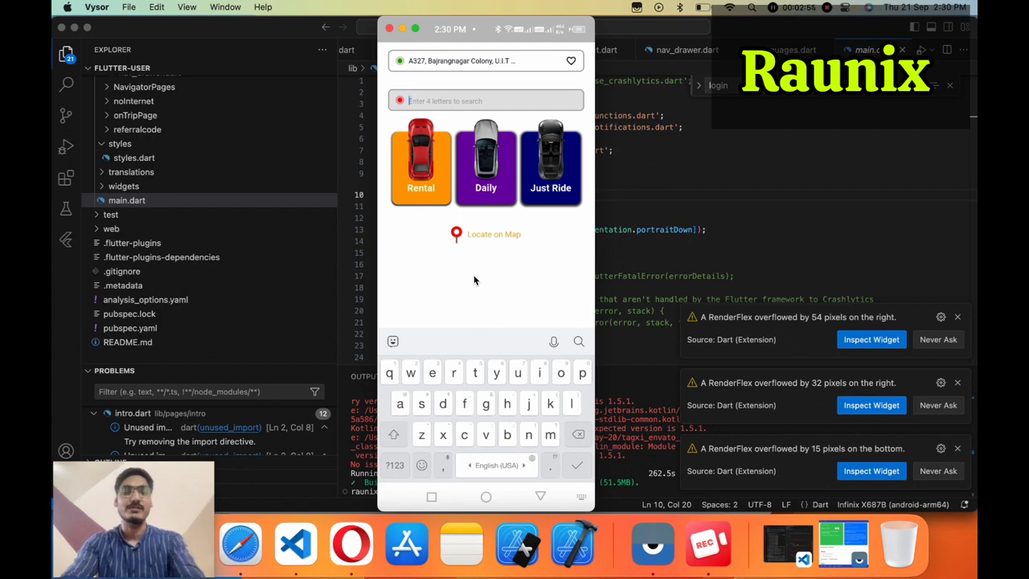
{"action": "type", "text": "agra"}
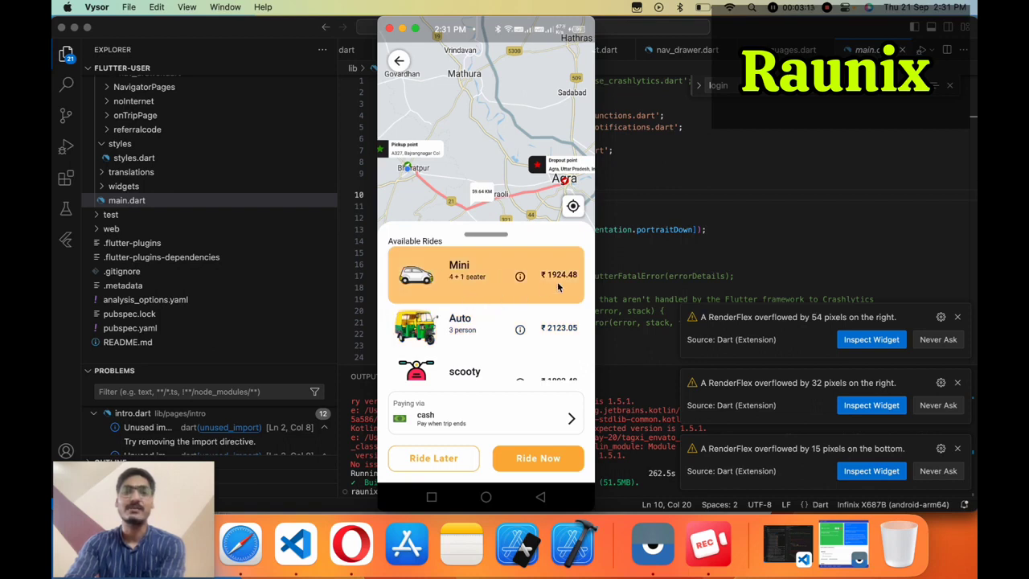
{"action": "mouse_move", "coordinate": [463, 313]}
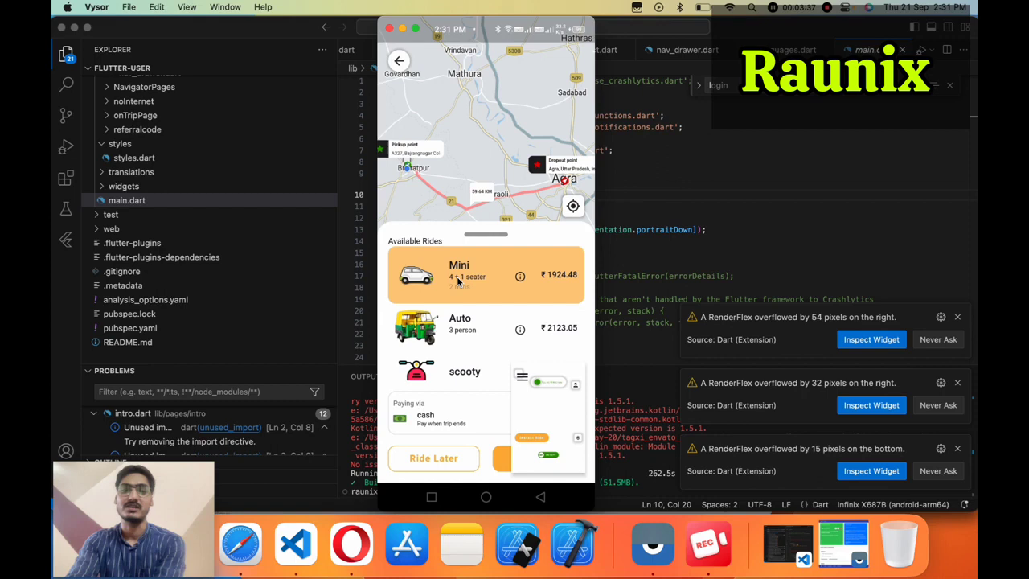
{"action": "mouse_move", "coordinate": [498, 298]}
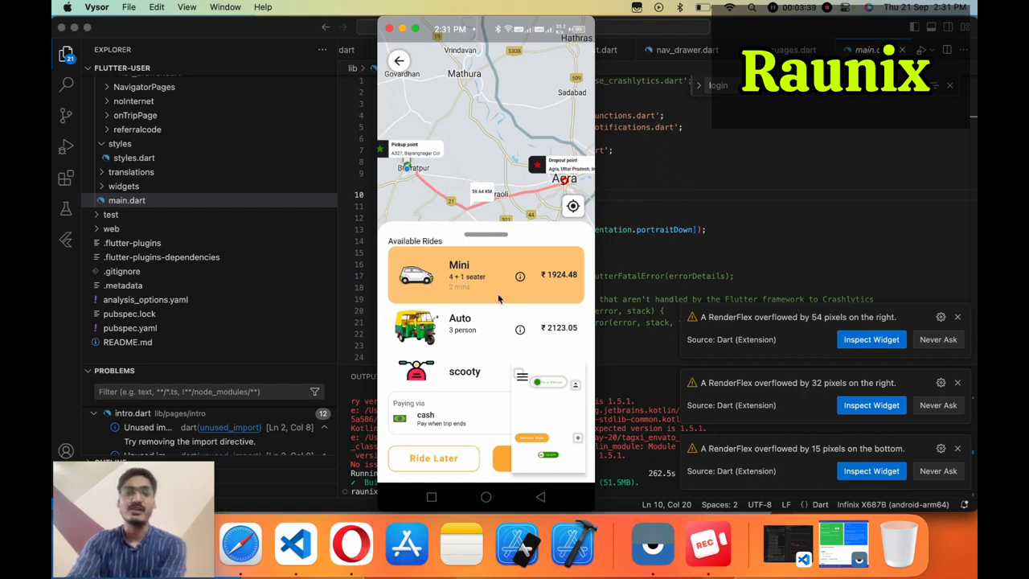
{"action": "mouse_move", "coordinate": [528, 373]}
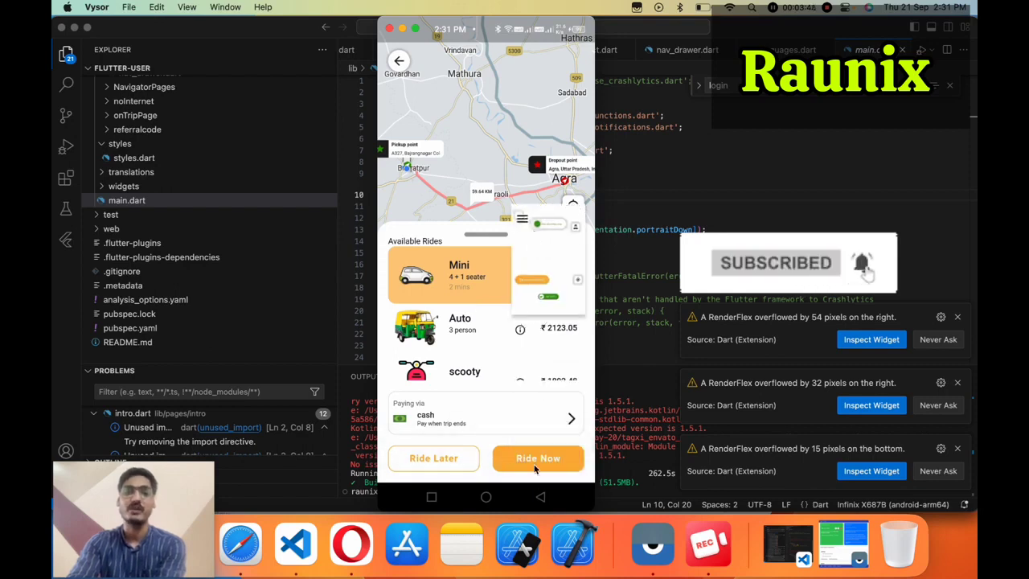
{"action": "left_click", "coordinate": [538, 458]}
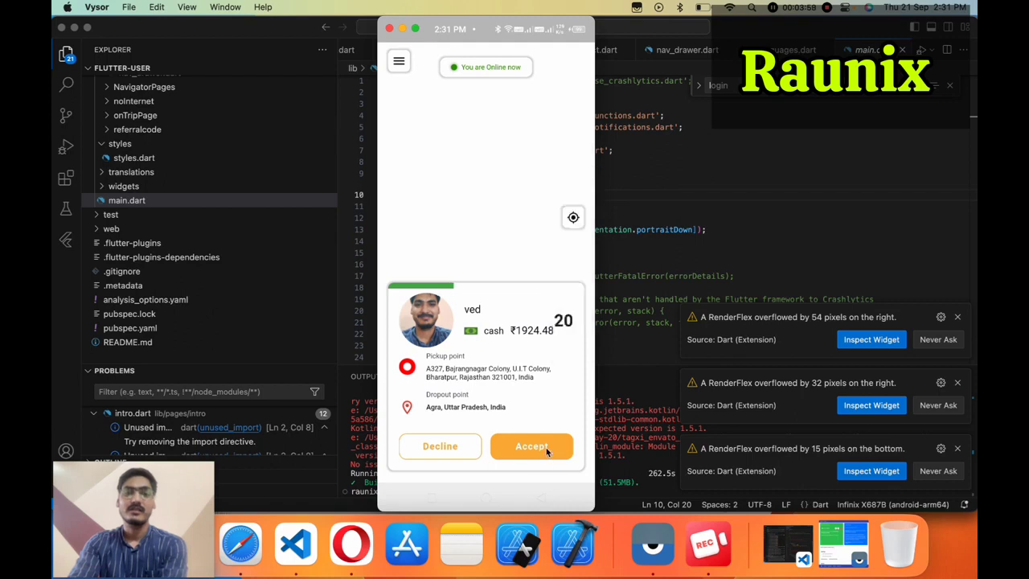
Step: Accept ved's ₹1924.48 ride request, mark Arrived, and begin starting the ride
{"action": "left_click", "coordinate": [532, 446]}
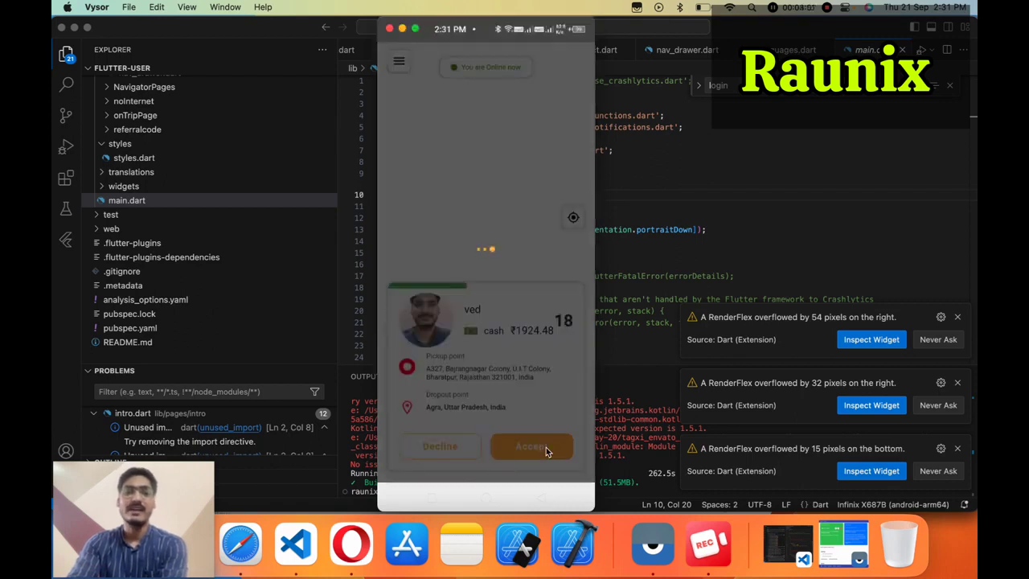
{"action": "left_click", "coordinate": [532, 446]}
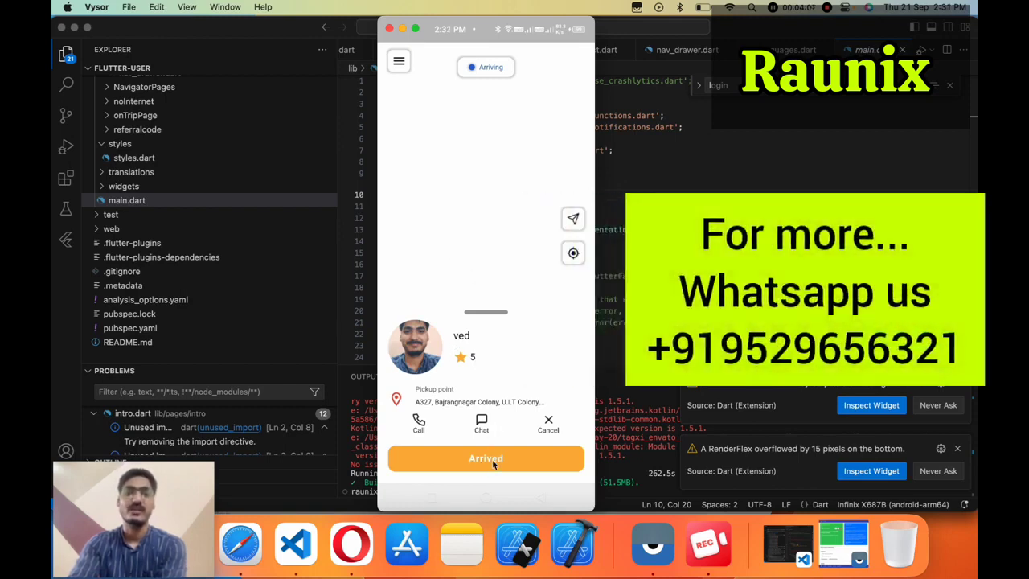
{"action": "left_click", "coordinate": [486, 459]}
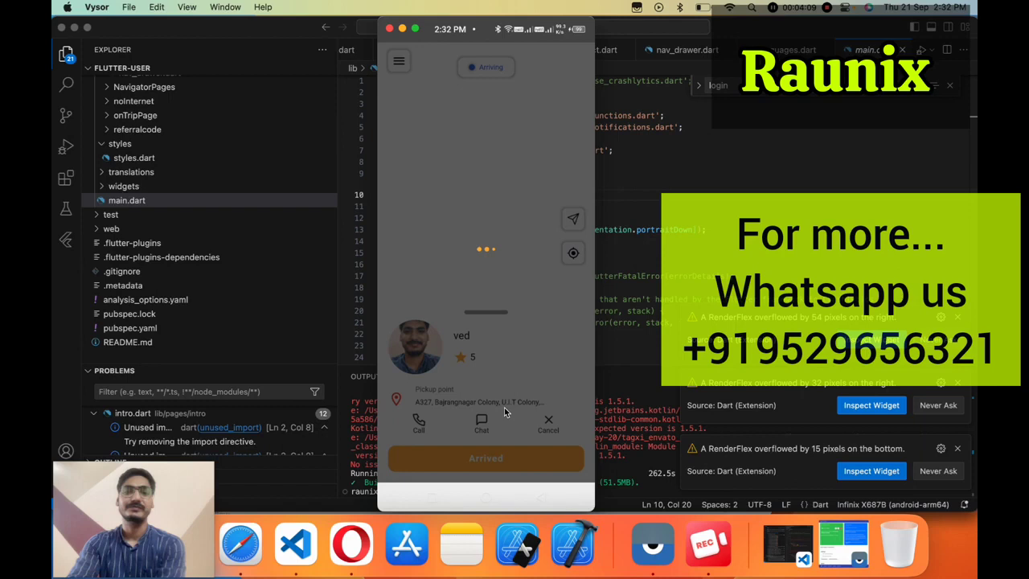
{"action": "left_click", "coordinate": [486, 457]}
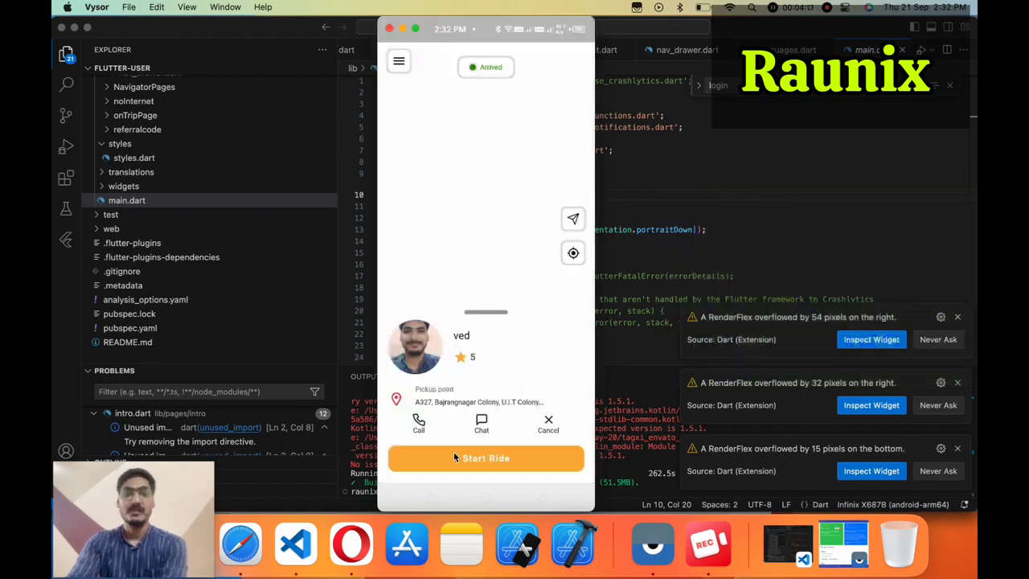
{"action": "left_click", "coordinate": [485, 458]}
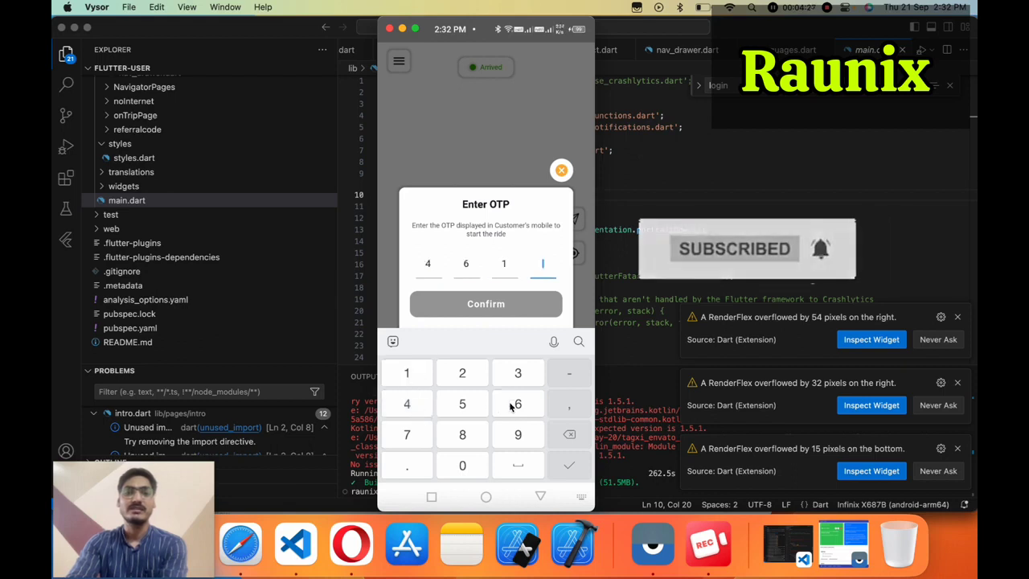
{"action": "left_click", "coordinate": [485, 304]}
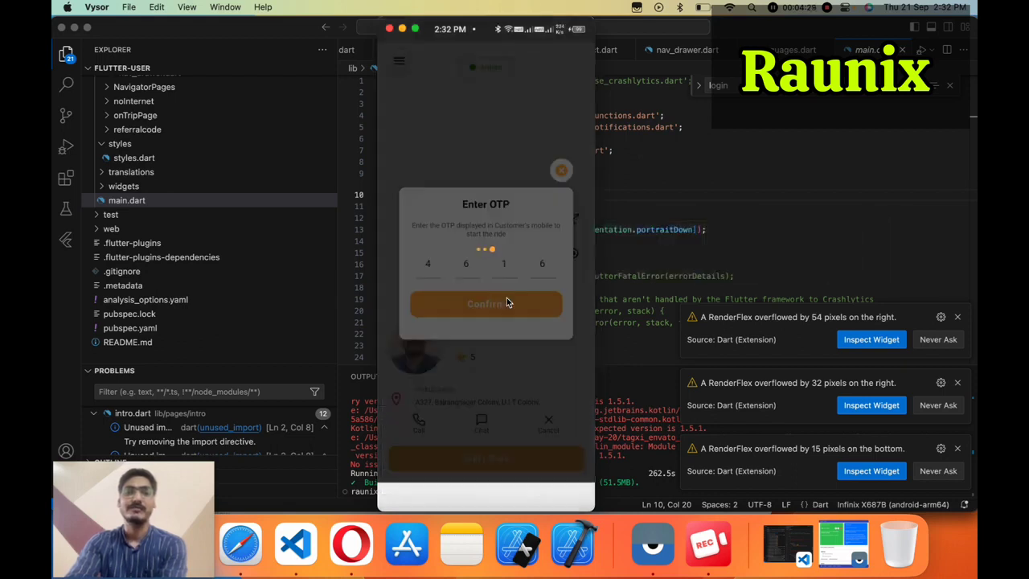
{"action": "left_click", "coordinate": [485, 304]}
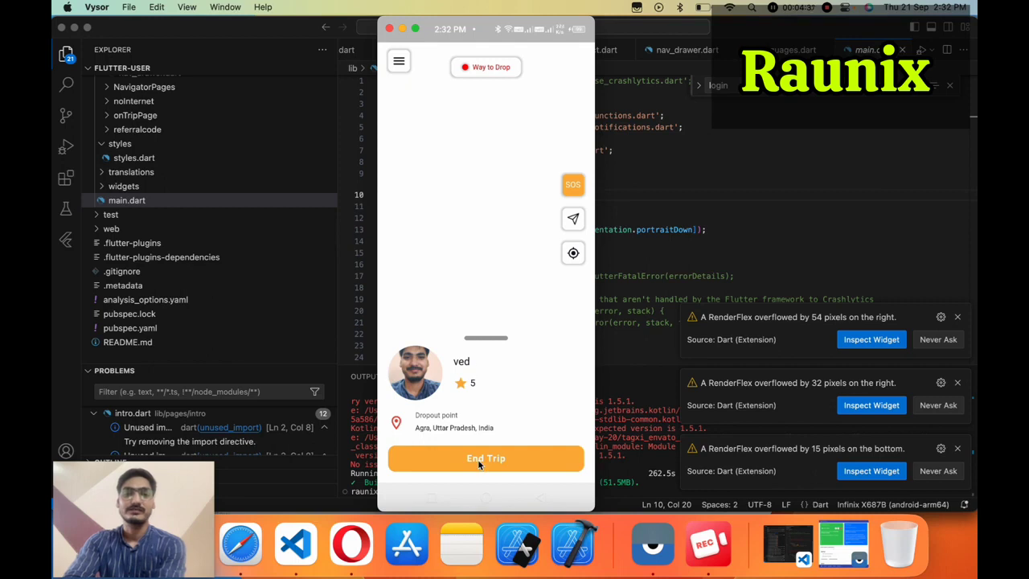
{"action": "left_click", "coordinate": [486, 458]}
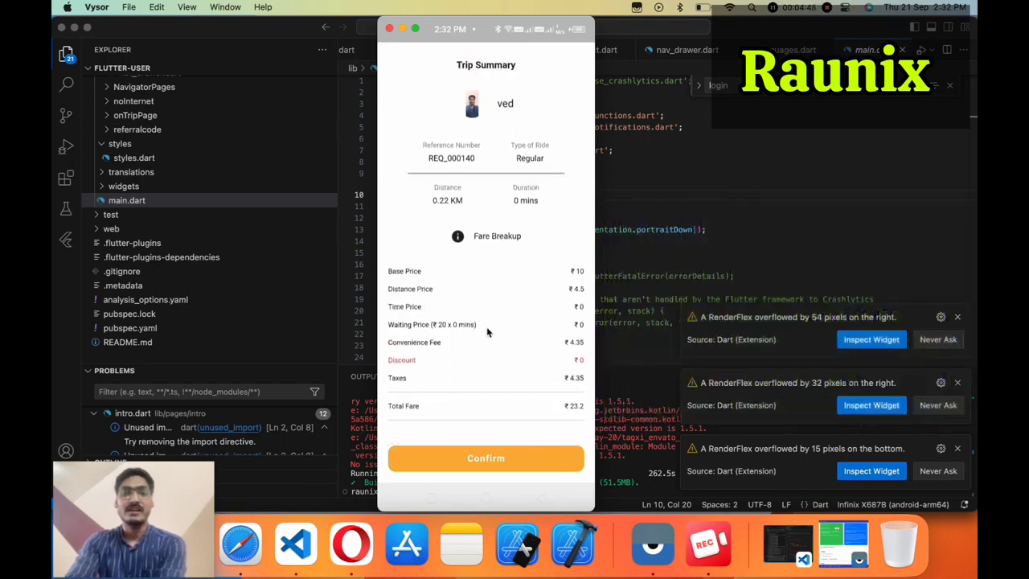
Step: Confirm the ₹23.2 trip summary, rate the rider five stars, and select the feedback box
{"action": "left_click", "coordinate": [486, 458]}
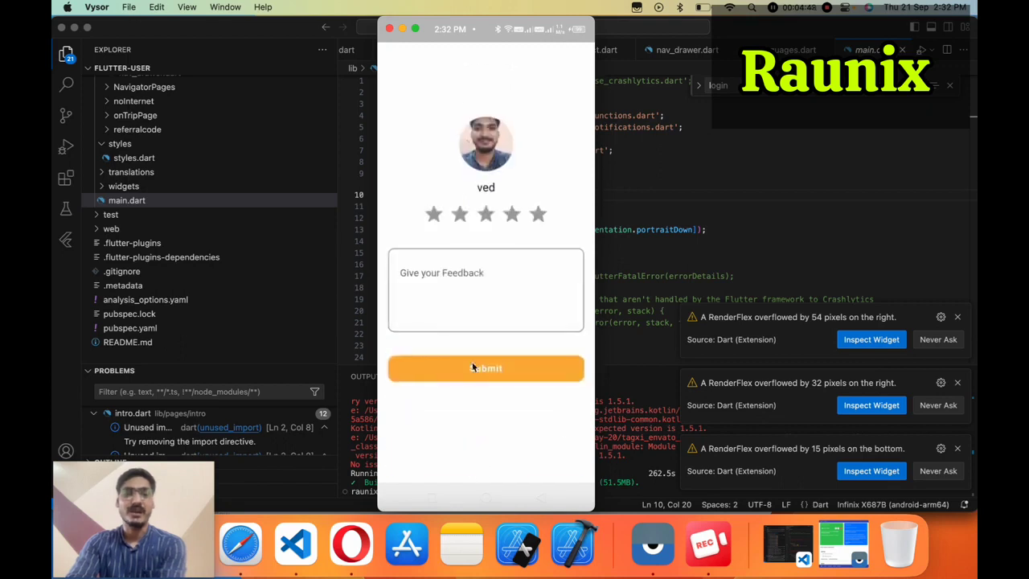
{"action": "left_click", "coordinate": [538, 214]}
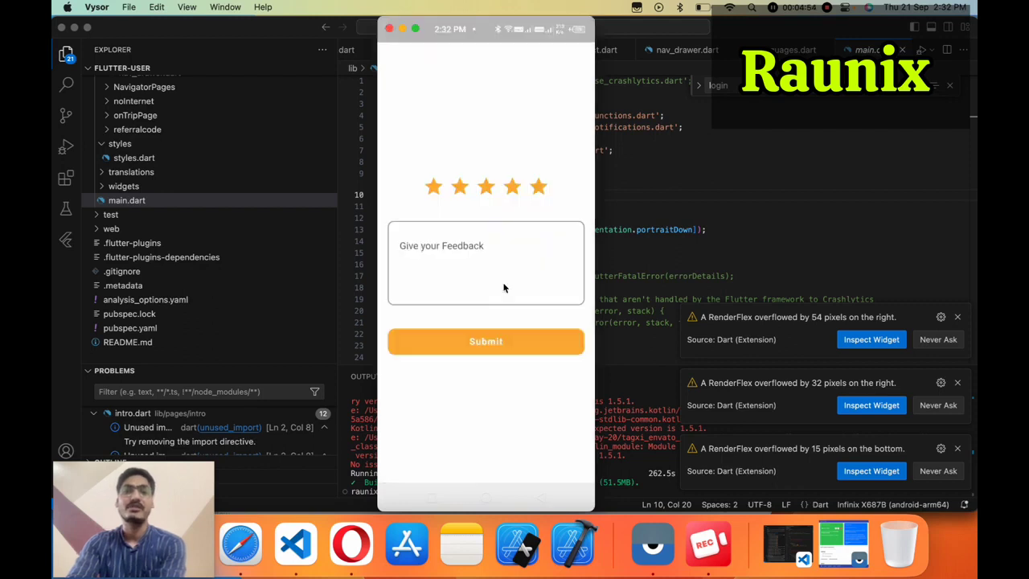
{"action": "left_click", "coordinate": [486, 341]}
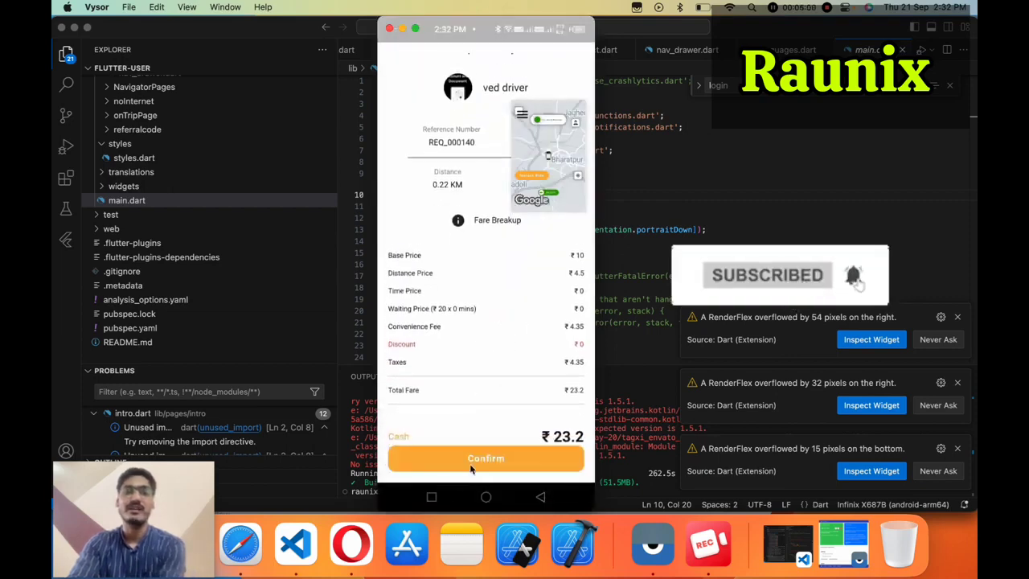
Step: Confirm the ₹23.2 fare on the rider app and submit five stars for ved driver
{"action": "left_click", "coordinate": [486, 457]}
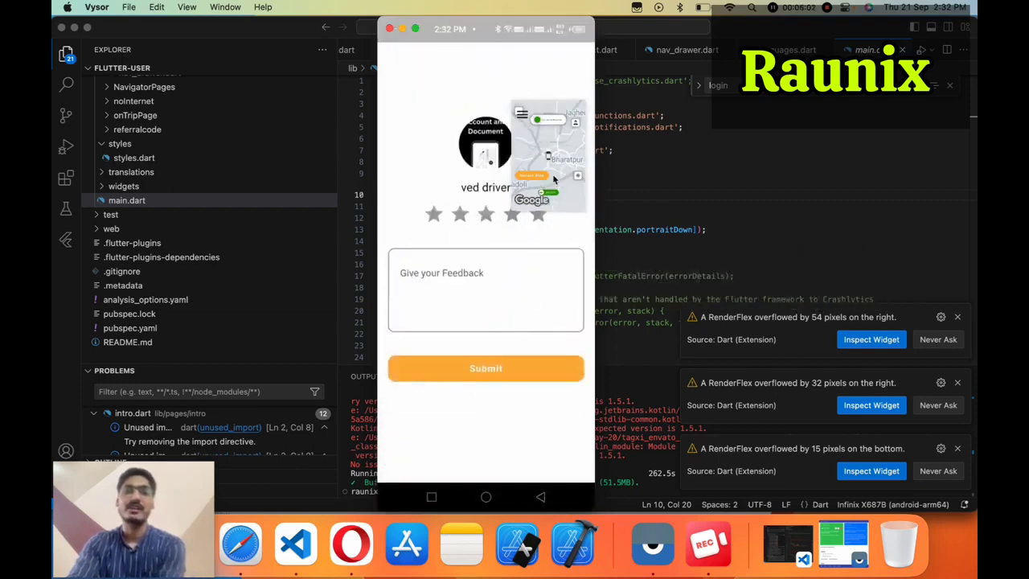
{"action": "left_click", "coordinate": [538, 214]}
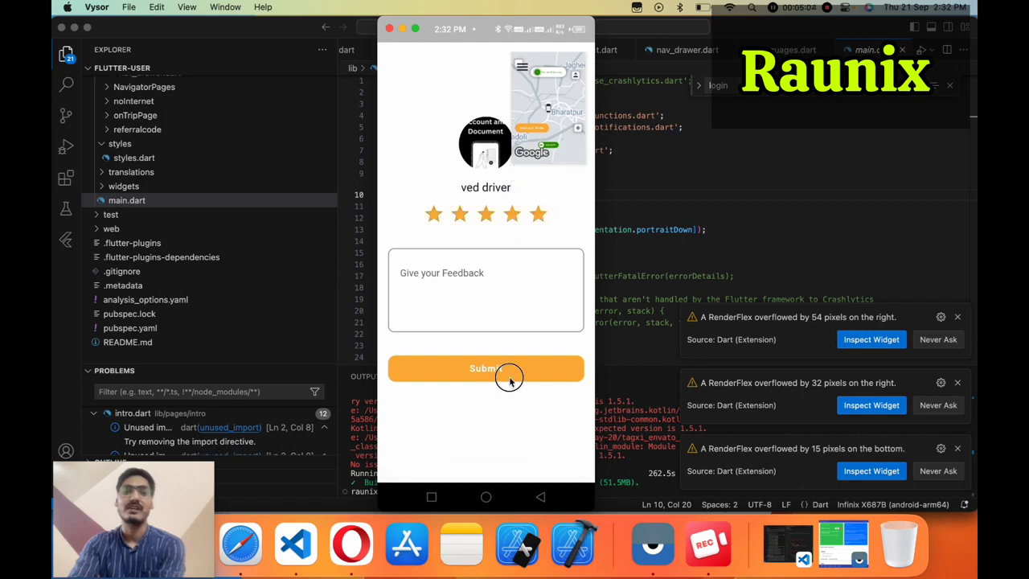
{"action": "left_click", "coordinate": [485, 368]}
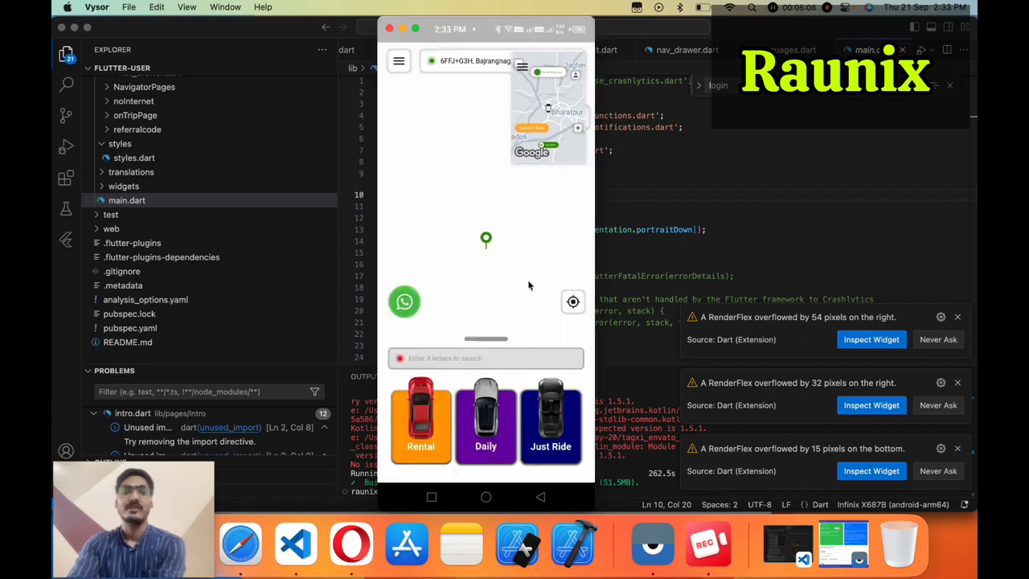